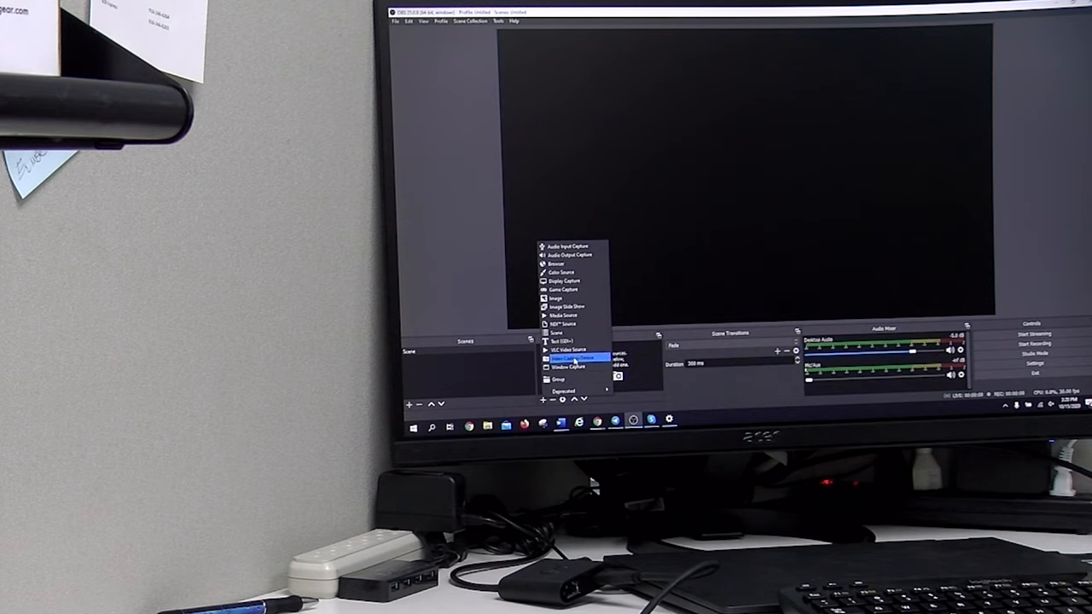
Step: Add a Video Capture Device source named 'Converter' and bring up its device properties
left_click(572, 358)
type("Camer")
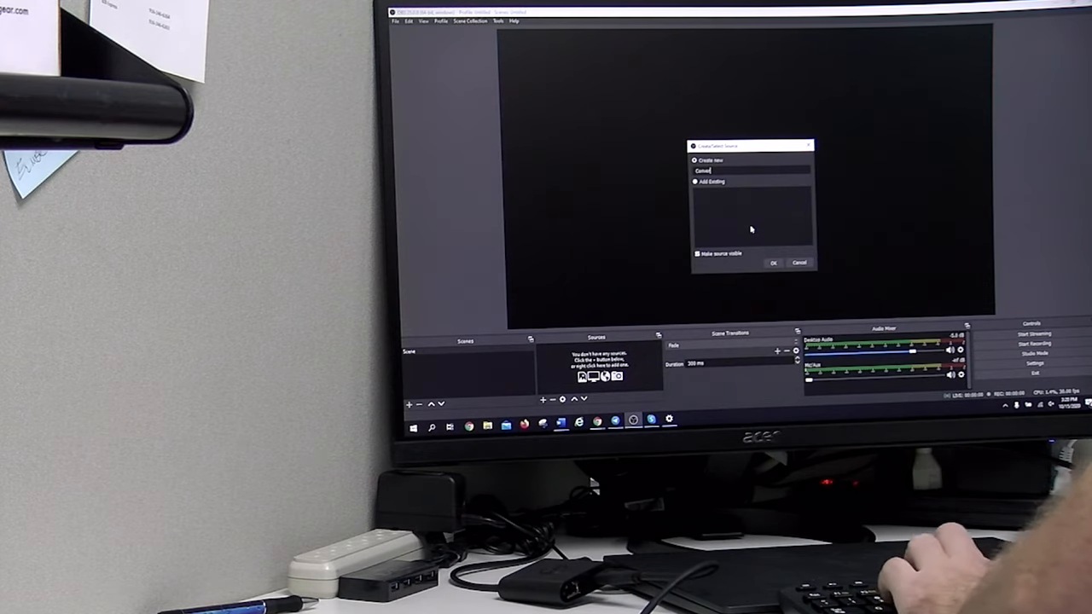
left_click(773, 262)
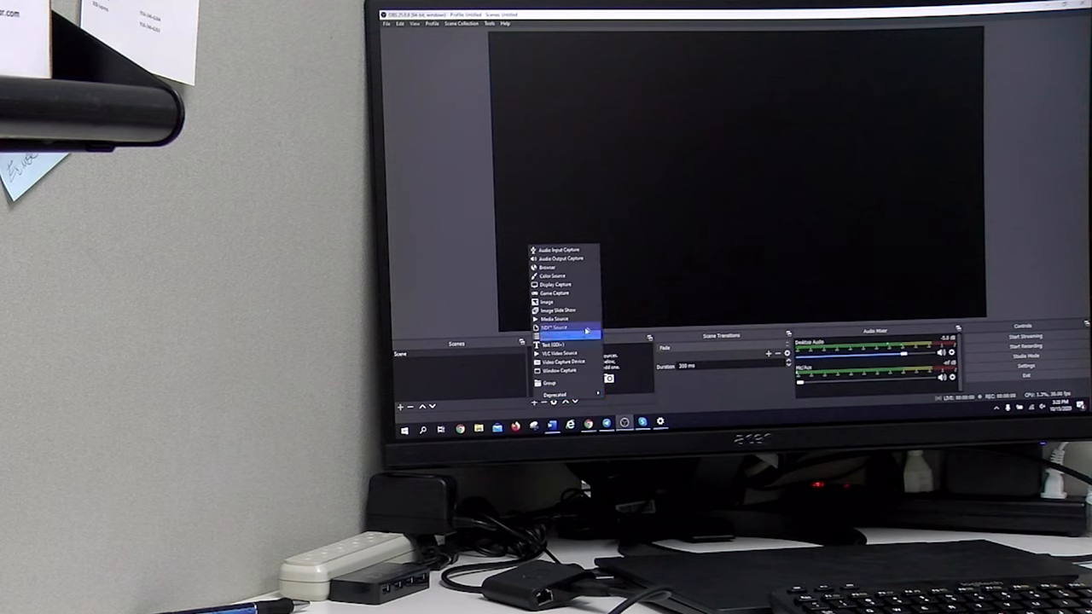
left_click(553, 329)
type("Camer")
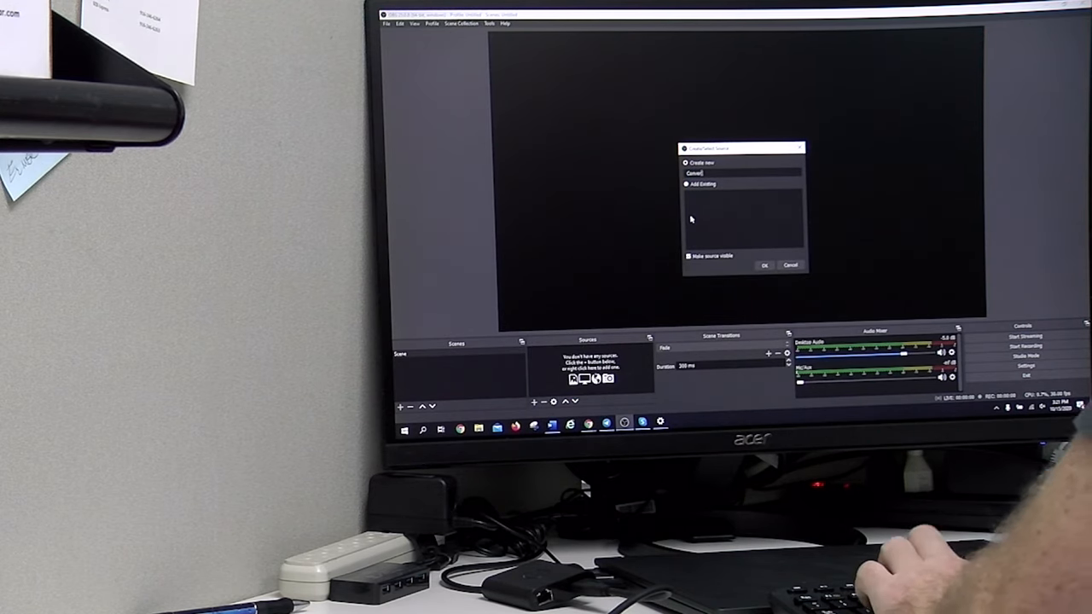
left_click(765, 264)
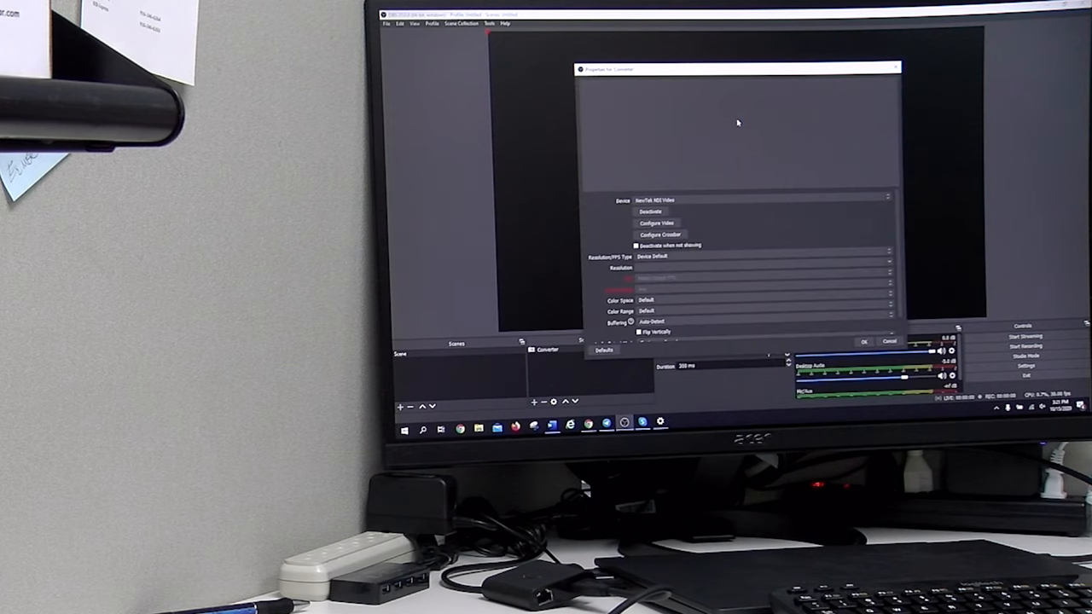